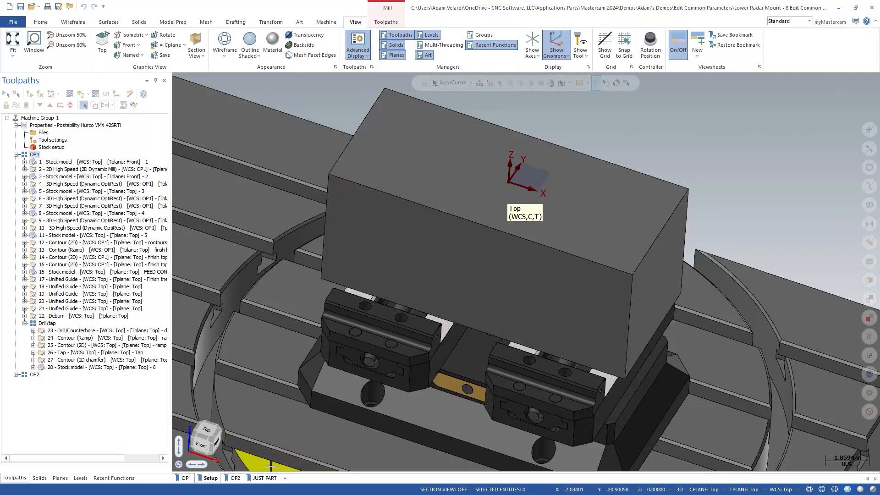
Step: Switch the graphics window to the OP2 viewsheet showing the part on its fixture
click(232, 477)
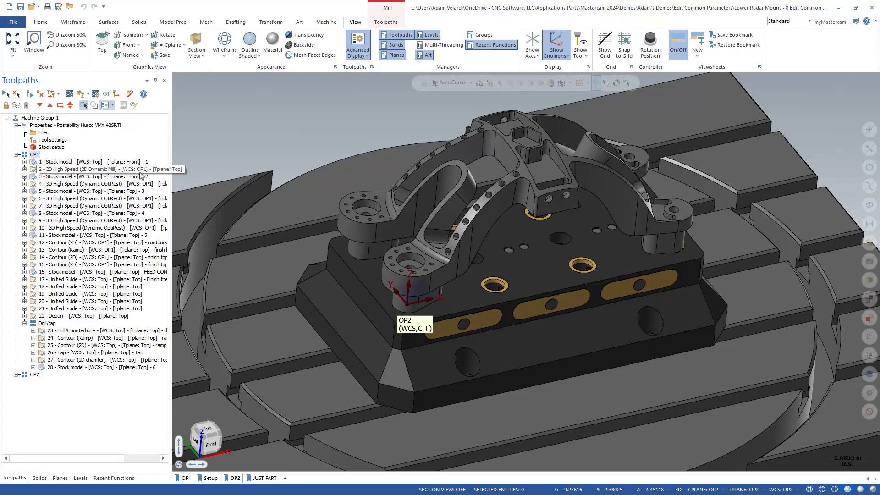
mouse_move(97, 170)
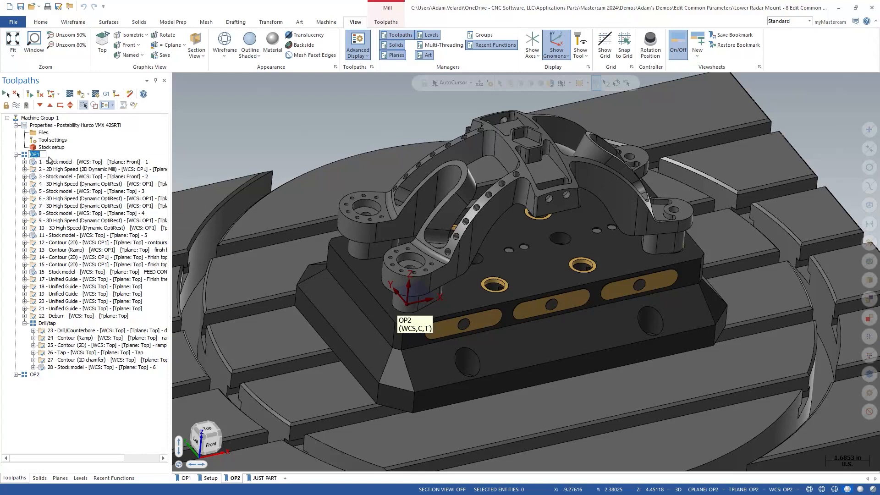
Step: Edit common parameters of the selected Op 1 operations from the OP1 group's menu
right_click(35, 155)
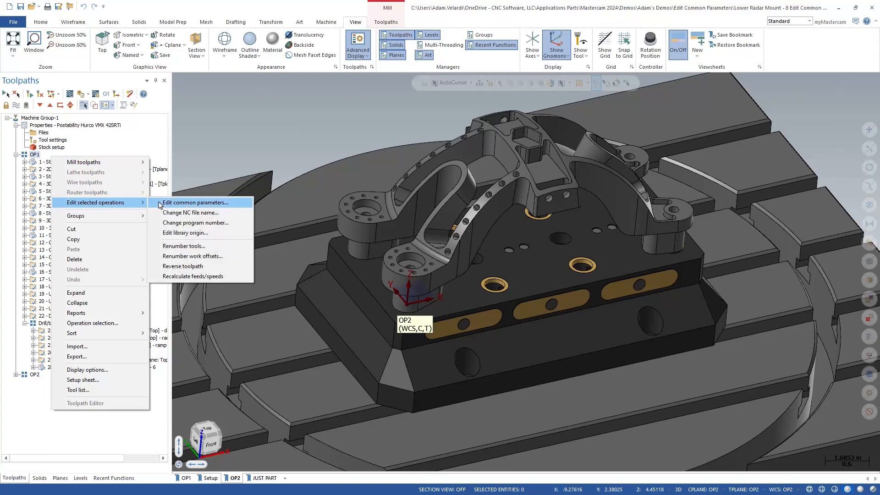
click(195, 202)
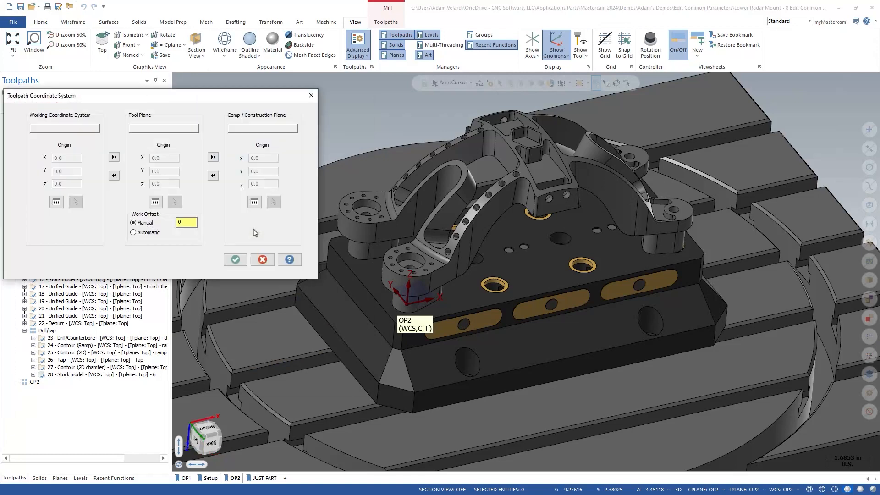
Step: Set the WCS to plane OP1 (origin X -7.0, Y 3.0, Z 0.025), leaving tool and comp planes unchanged
click(65, 127)
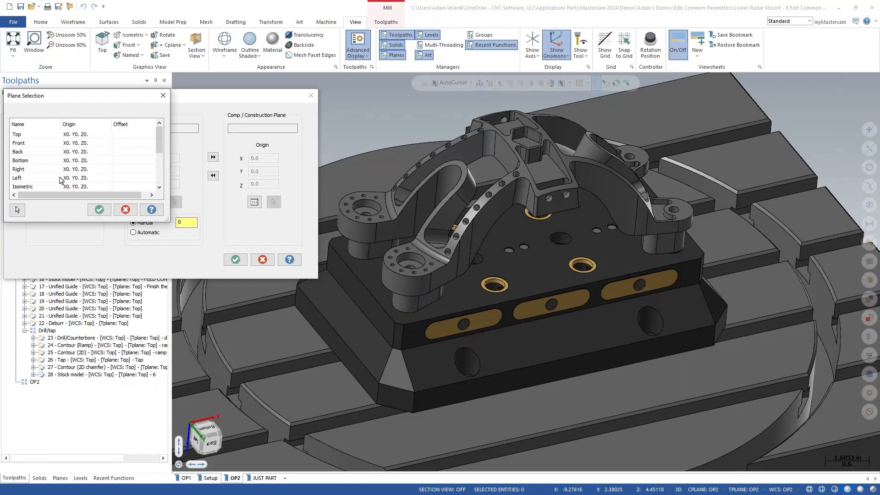
scroll(down, 3)
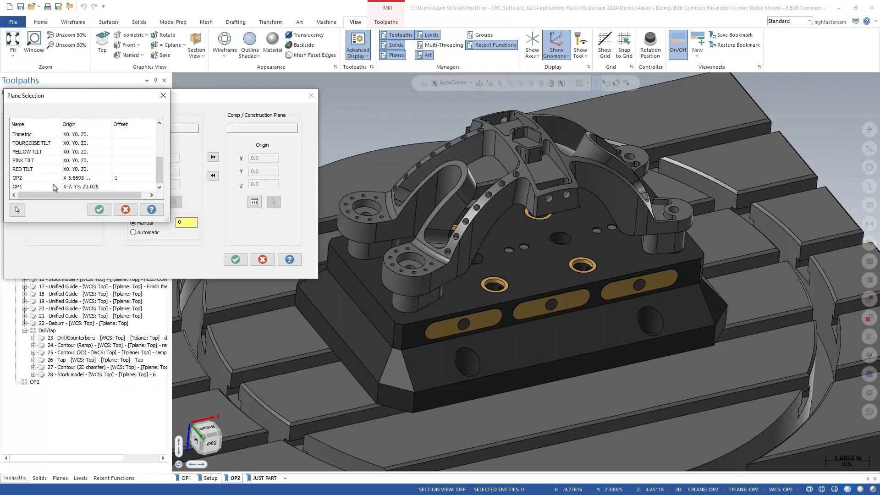
click(31, 185)
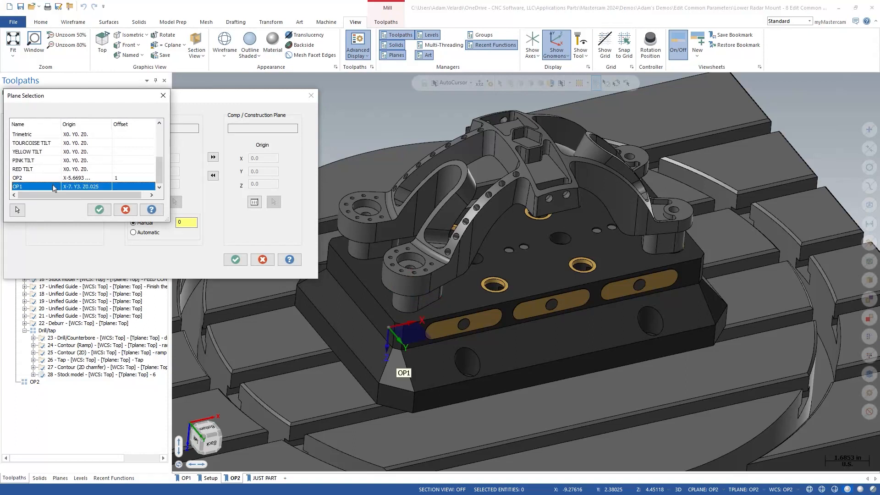
click(99, 209)
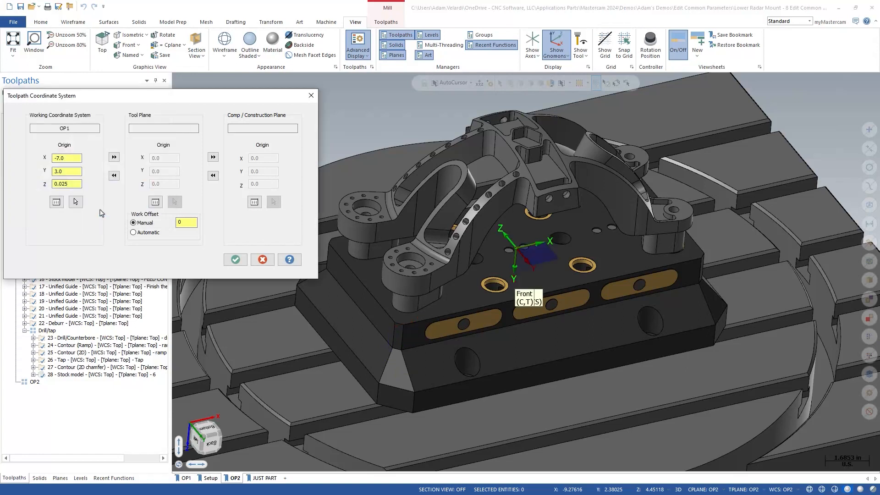